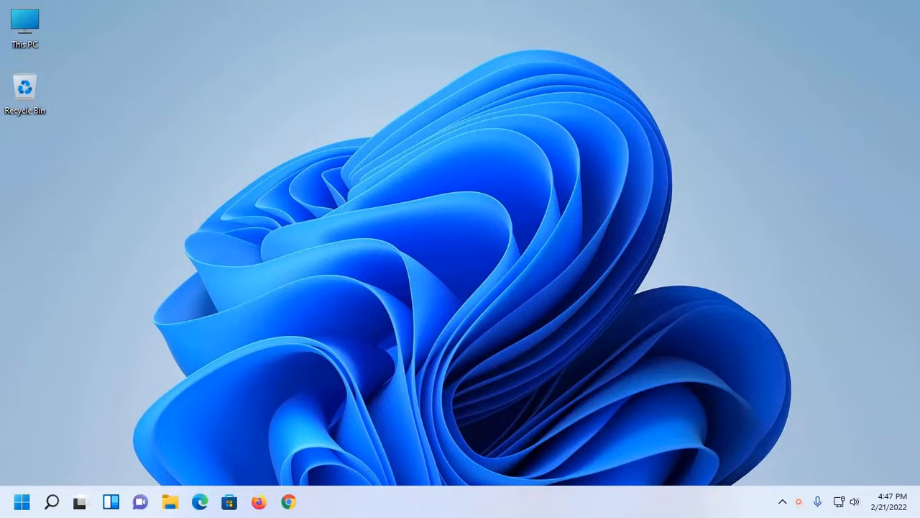
# Search Windows for 'sound' so Sound settings appears as the best match
pyautogui.click(22, 502)
pyautogui.write('sound')
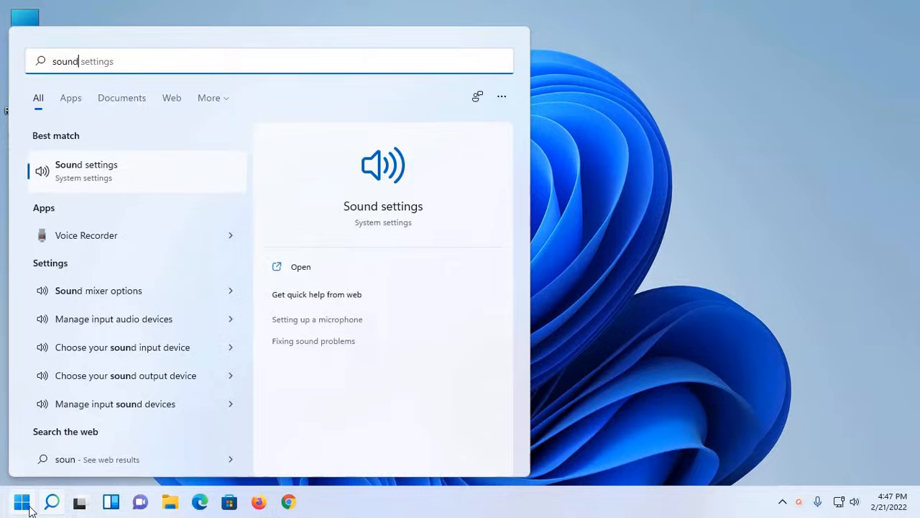
# Show the System > Sound page scrolled to its Input and Advanced sections
pyautogui.click(301, 267)
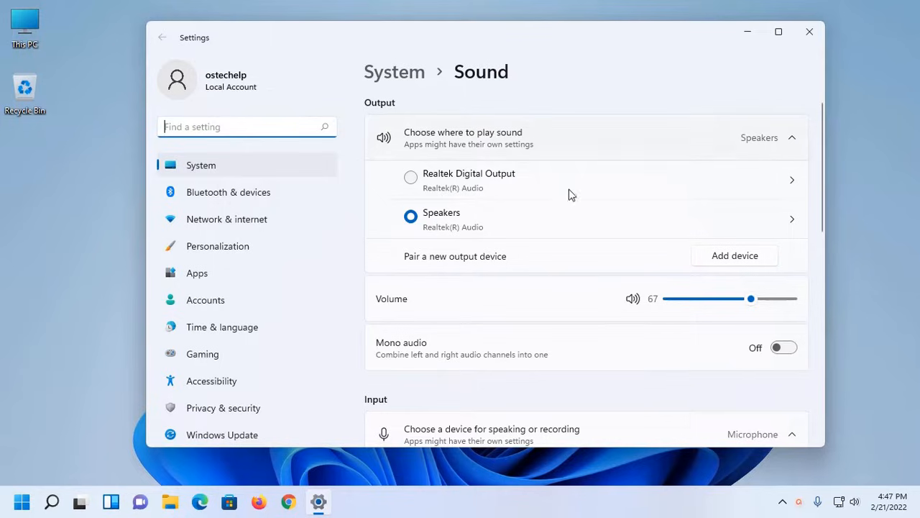
pyautogui.scroll(-3)
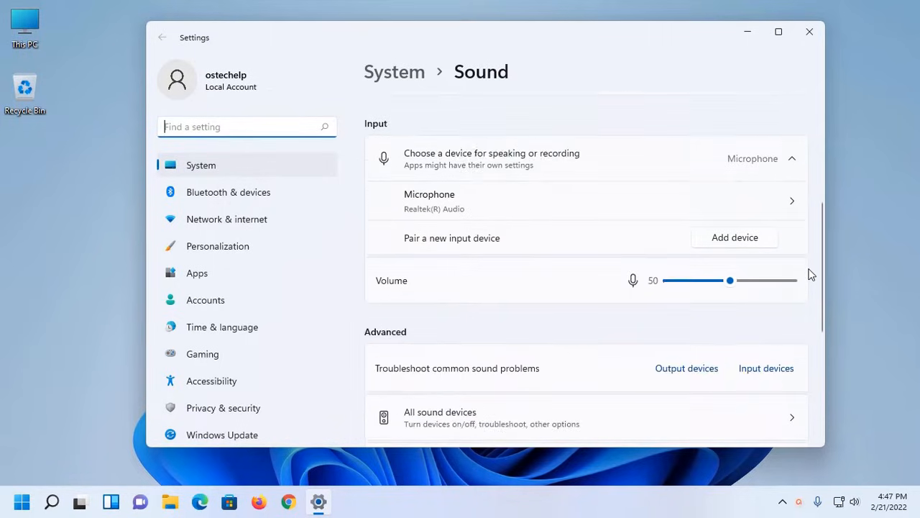
pyautogui.scroll(-3)
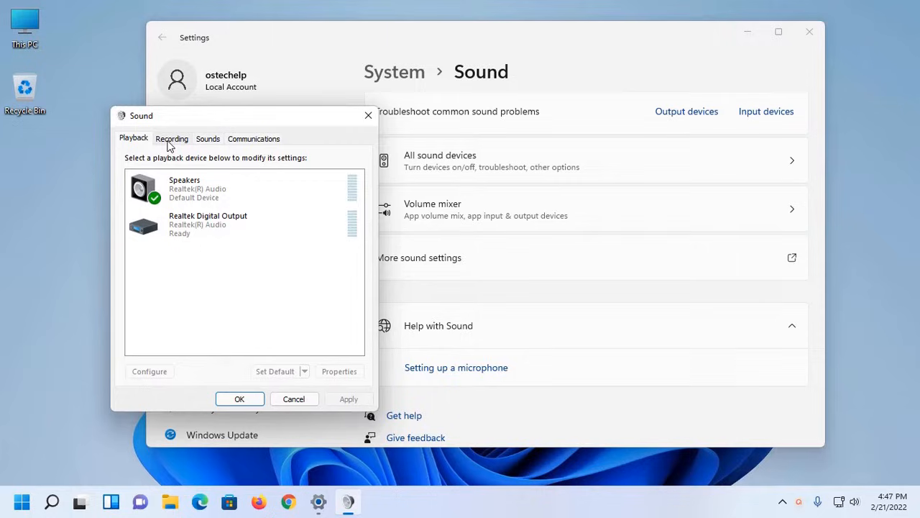
# Bring up Properties for the Microphone on the Recording list
pyautogui.click(172, 138)
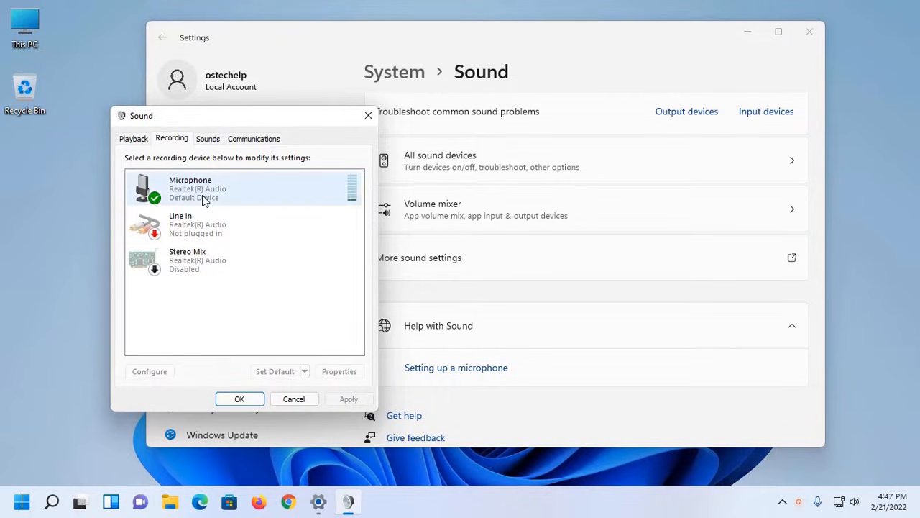
pyautogui.click(209, 188)
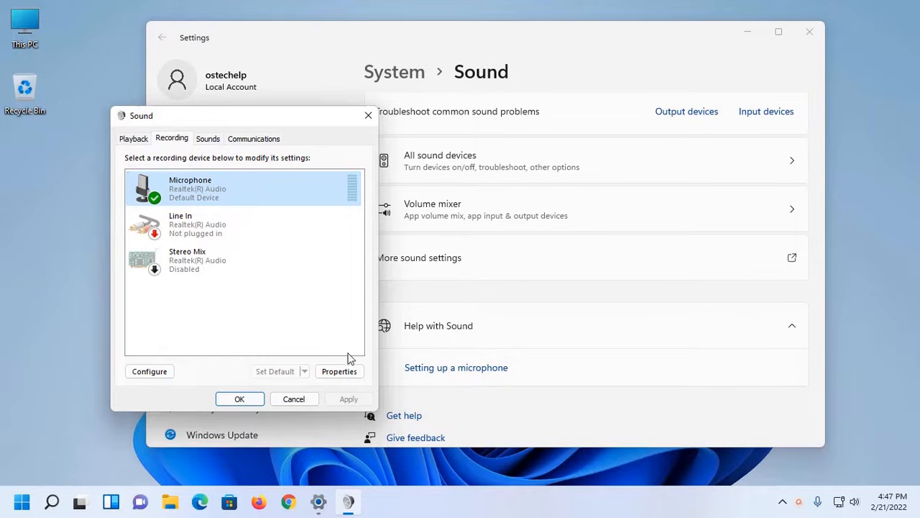
pyautogui.click(339, 372)
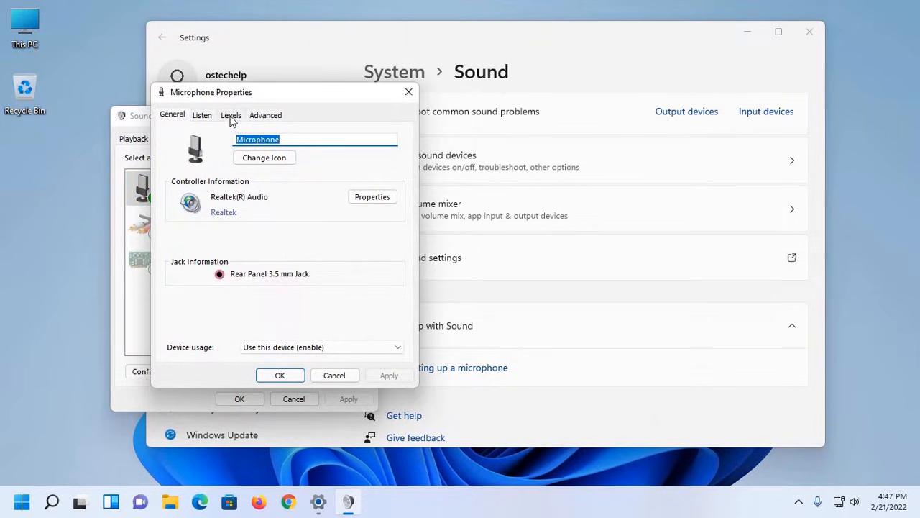
# Set Microphone Boost to +10.0 dB and Microphone level to 100, then confirm
pyautogui.click(231, 115)
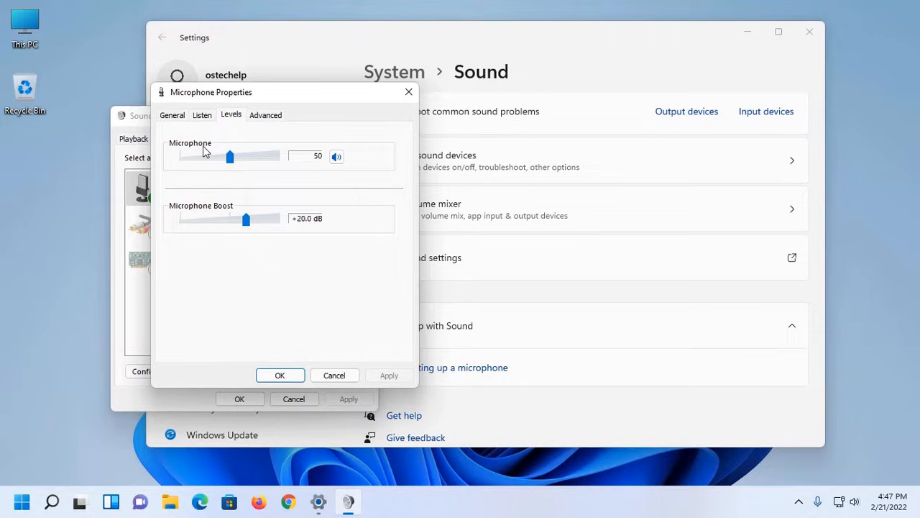
pyautogui.moveTo(202, 219)
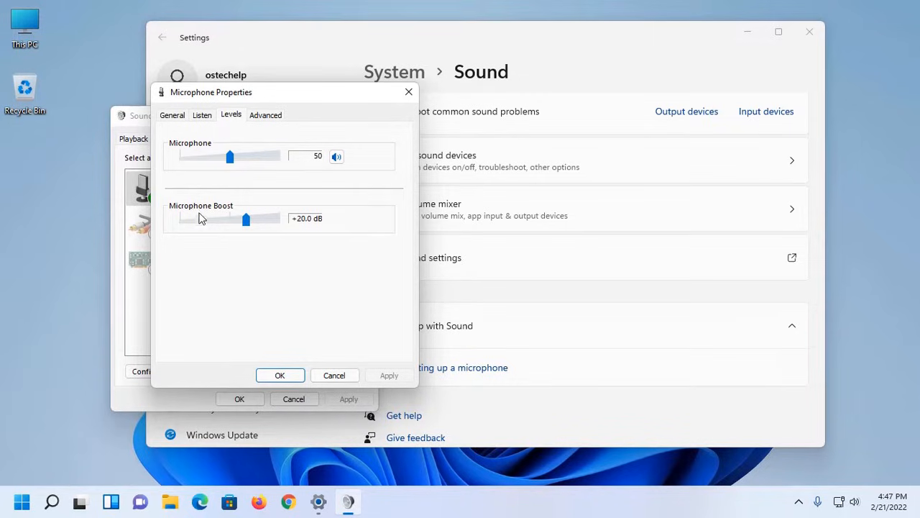
pyautogui.moveTo(271, 250)
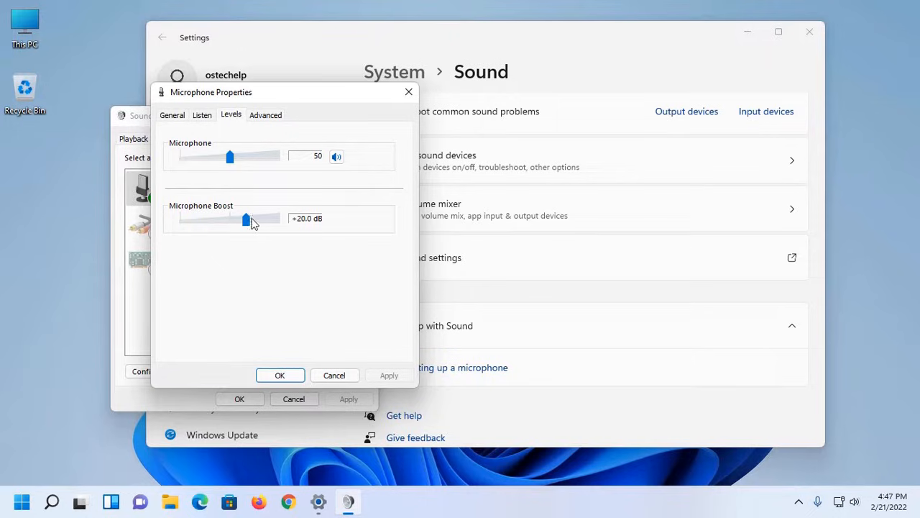
pyautogui.moveTo(245, 219); pyautogui.dragTo(213, 219)
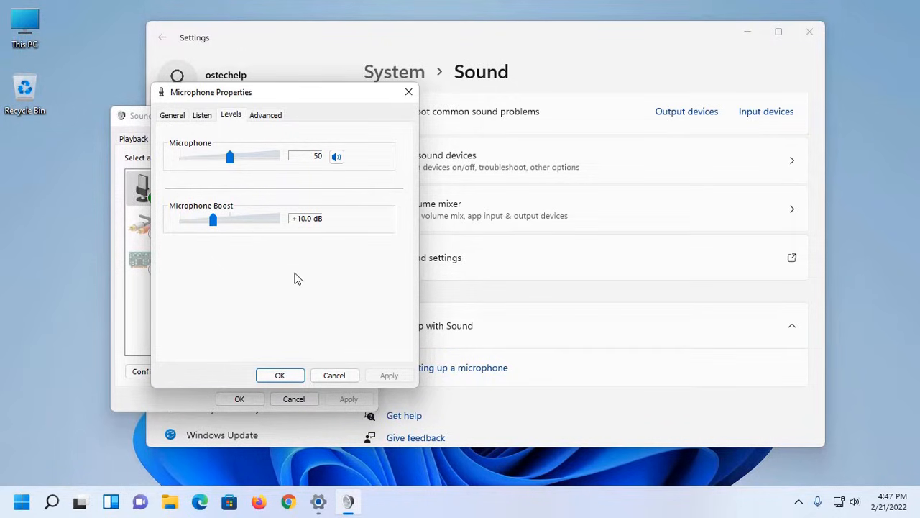
pyautogui.moveTo(230, 156); pyautogui.dragTo(231, 156)
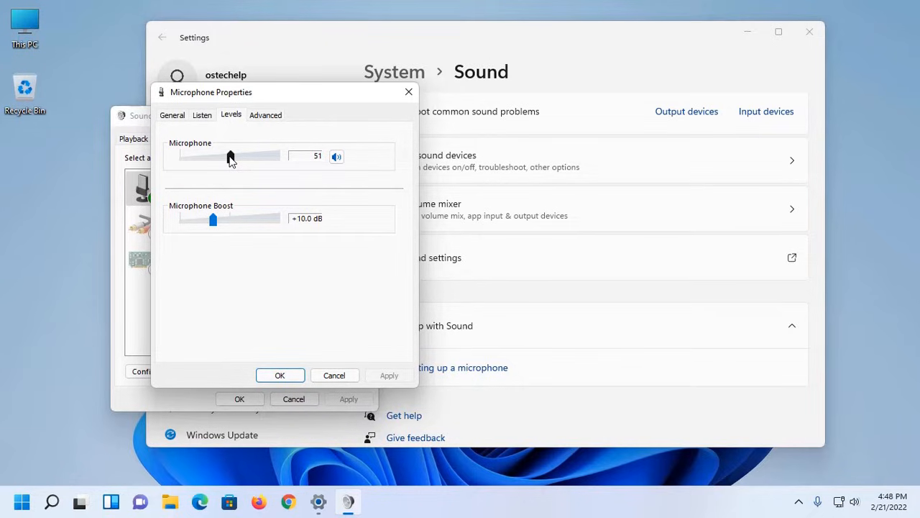
pyautogui.moveTo(230, 156); pyautogui.dragTo(279, 156)
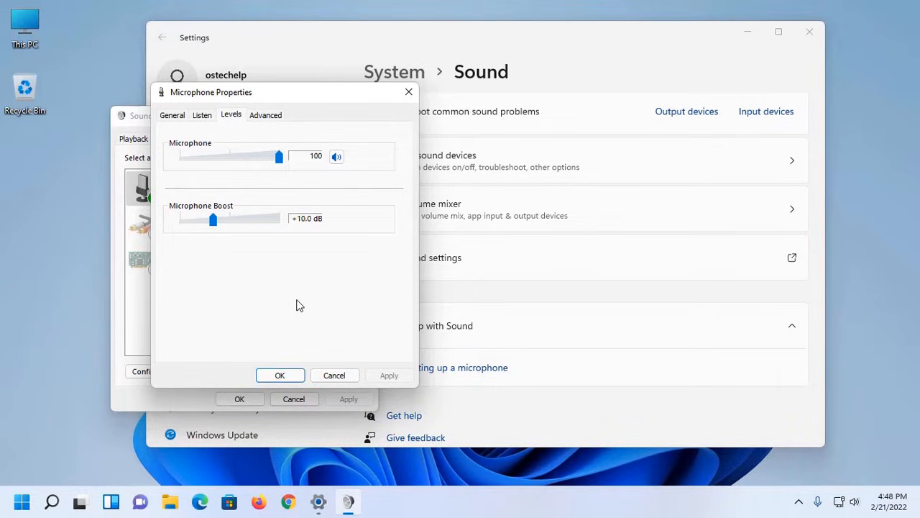
pyautogui.click(280, 374)
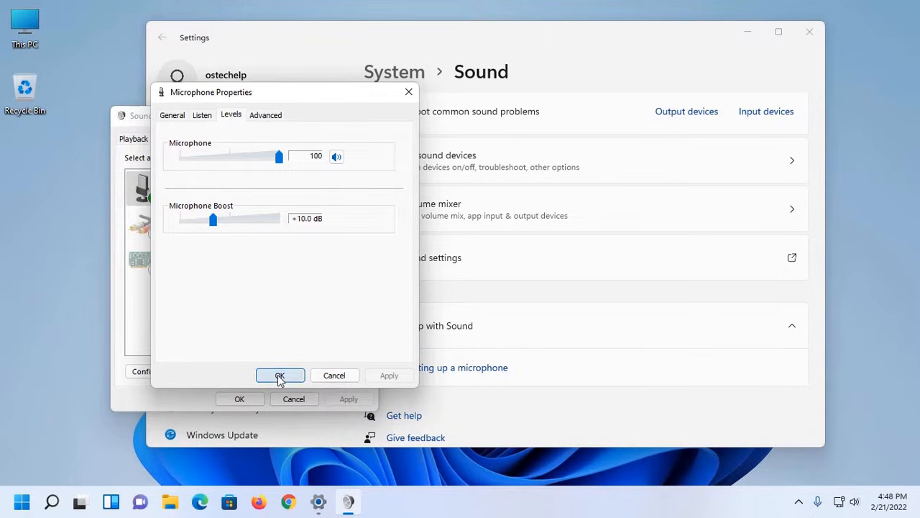
# Close the Sound windows and search for 'realtek Audio Console'
pyautogui.click(20, 501)
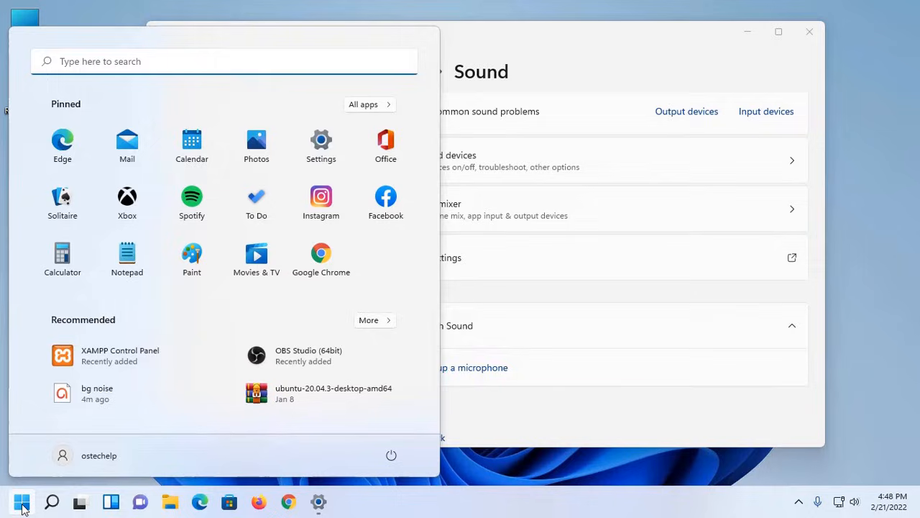
pyautogui.write('realtek Audio Console')
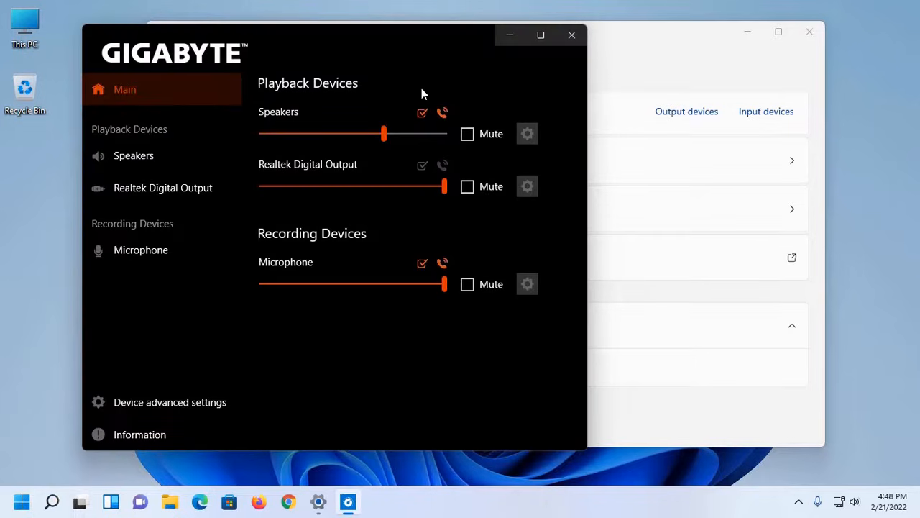
pyautogui.moveTo(379, 56)
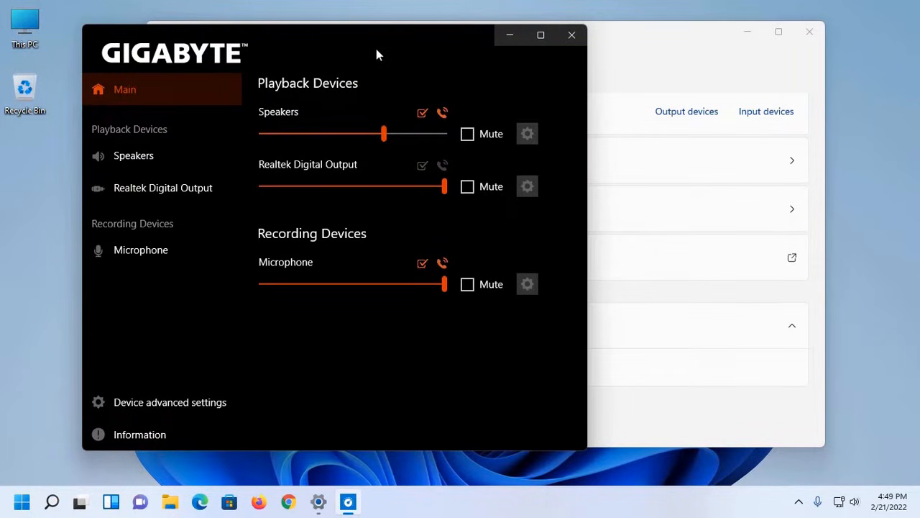
pyautogui.moveTo(153, 281)
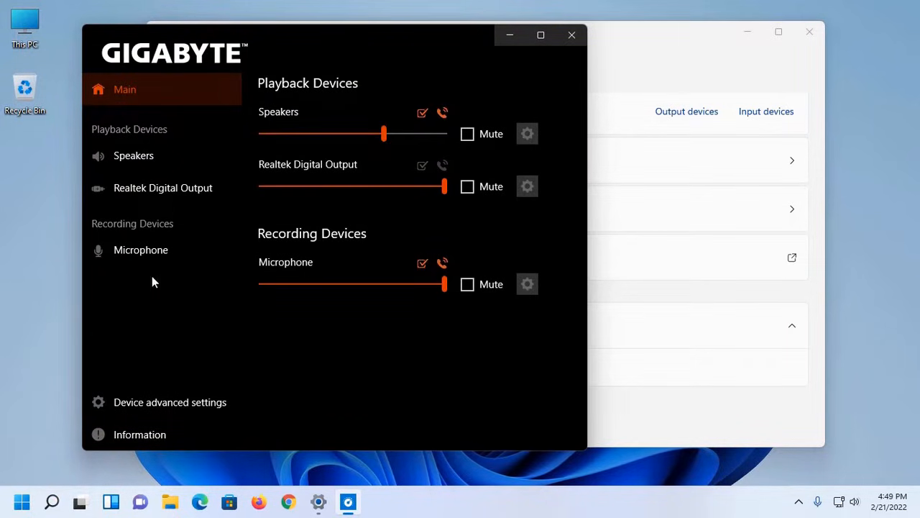
# Turn on Noise suppression for the Microphone recording device
pyautogui.click(141, 250)
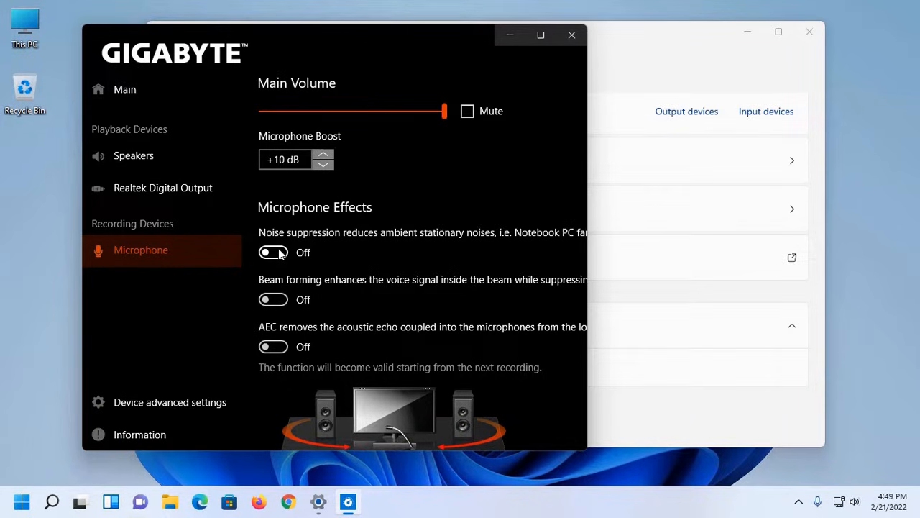
pyautogui.click(274, 252)
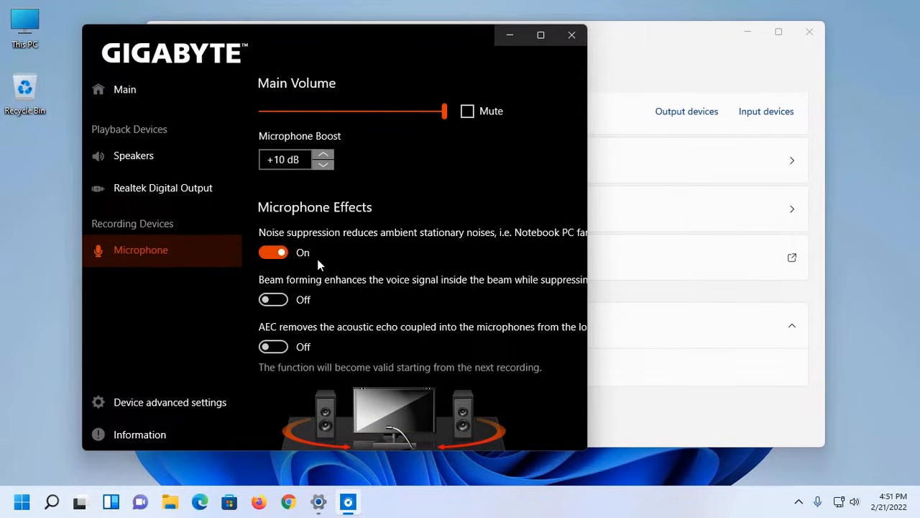